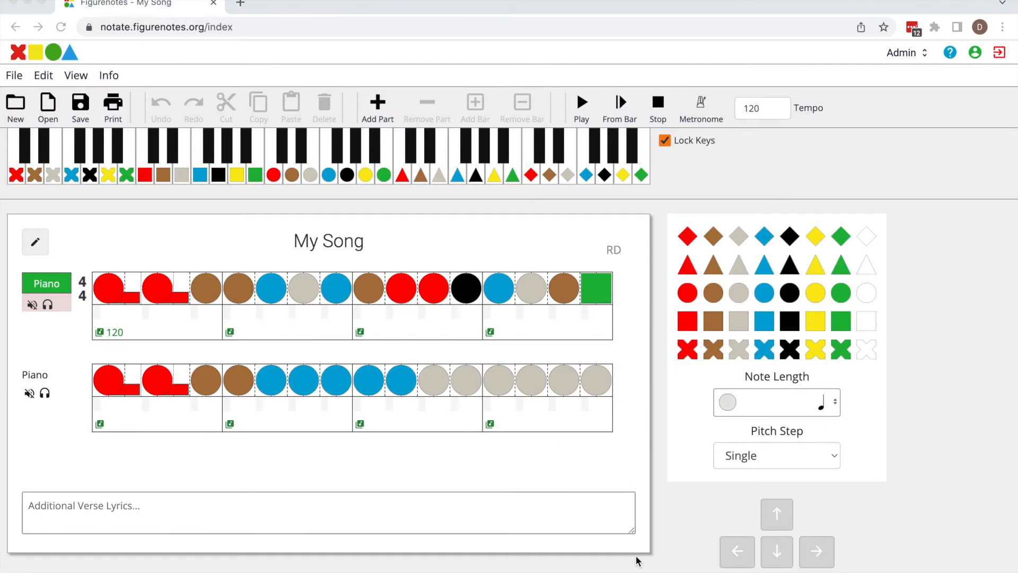
{"action": "mouse_move", "coordinate": [384, 117]}
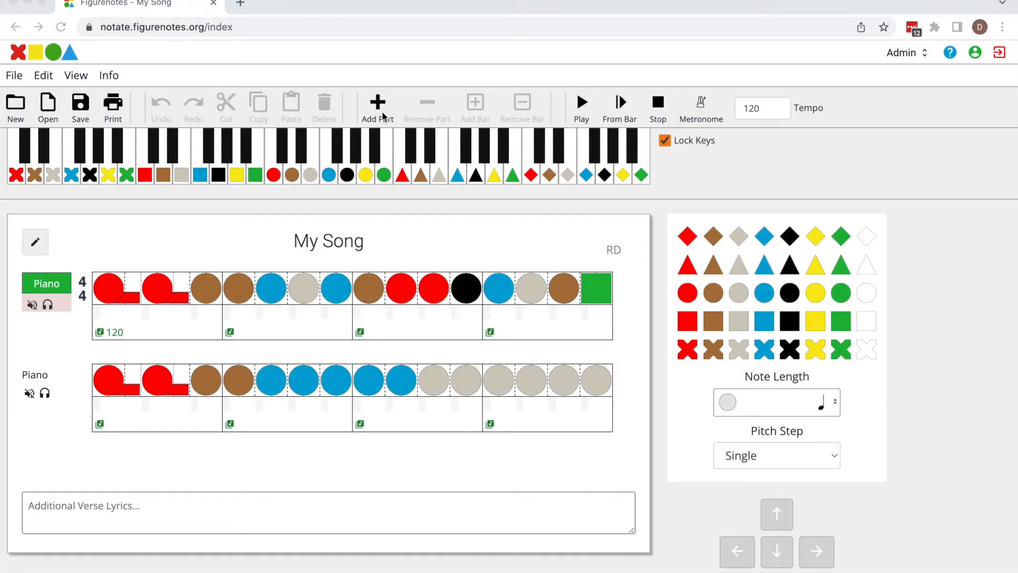
Add a new empty part beneath the Piano part and confirm it
{"action": "left_click", "coordinate": [377, 108]}
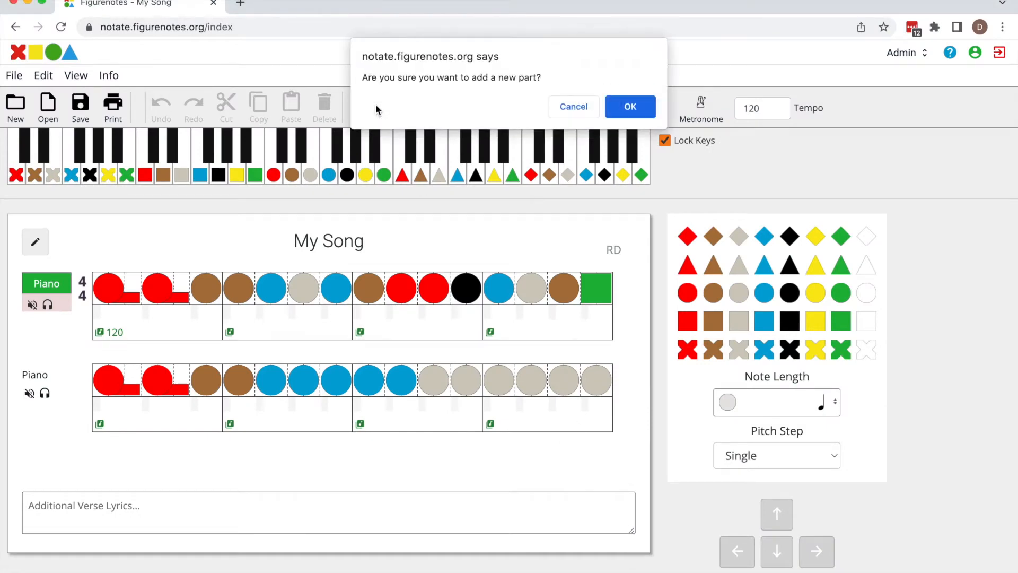
{"action": "left_click", "coordinate": [629, 107]}
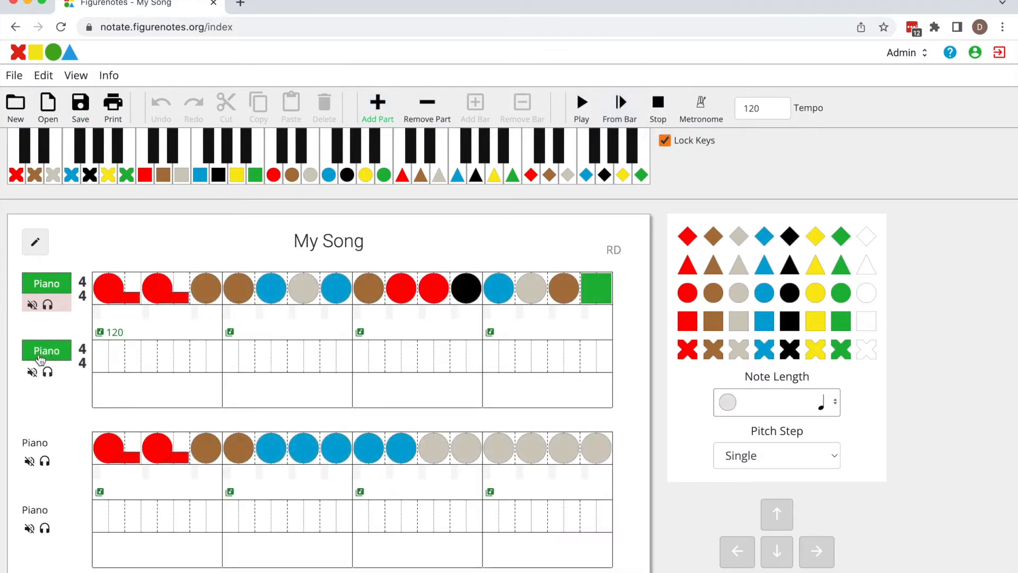
Name the new part 'Chords' and make it a chord-type part
{"action": "left_click", "coordinate": [46, 354]}
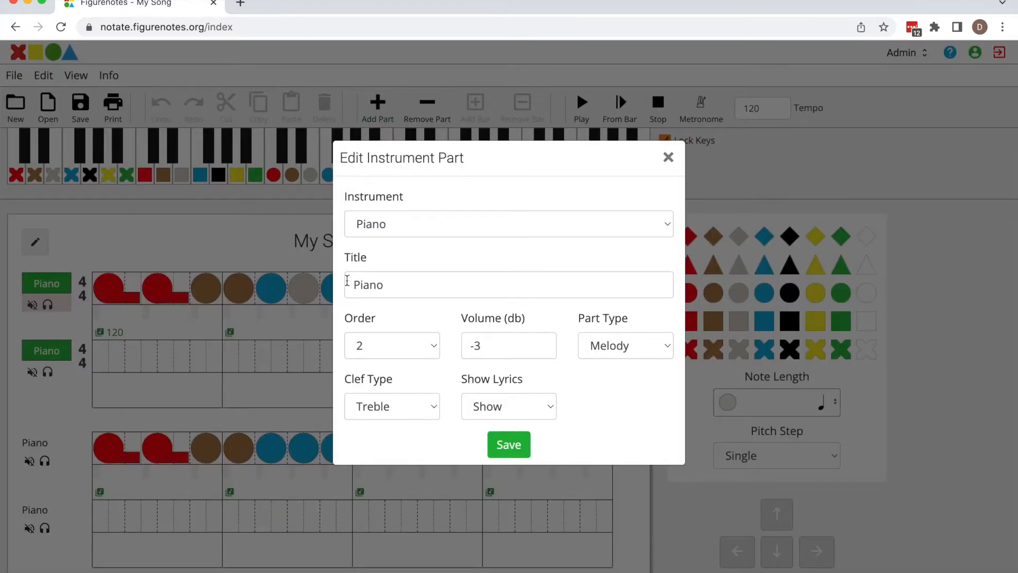
{"action": "type", "text": "Chords"}
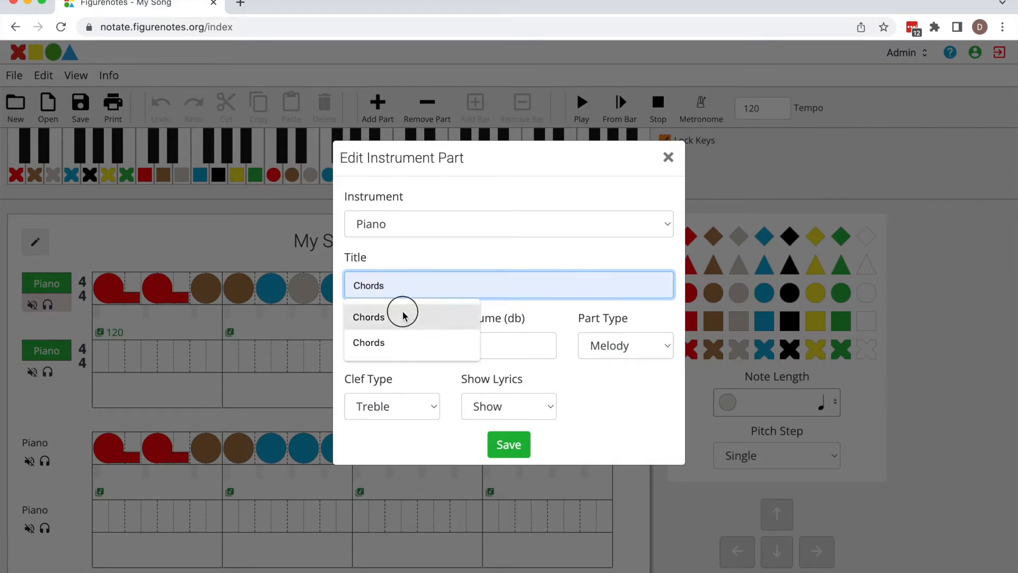
{"action": "left_click", "coordinate": [508, 224]}
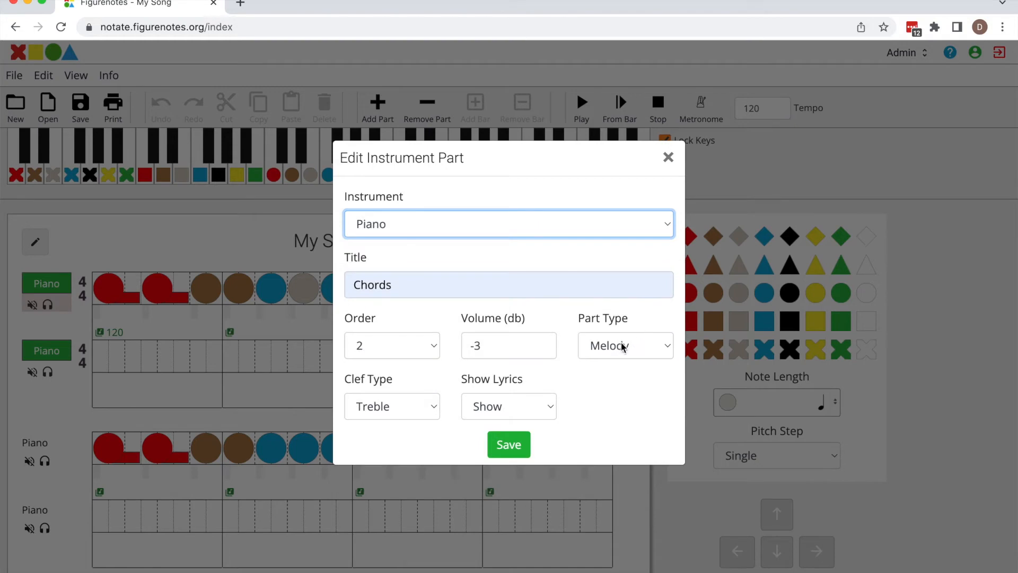
{"action": "left_click", "coordinate": [625, 345]}
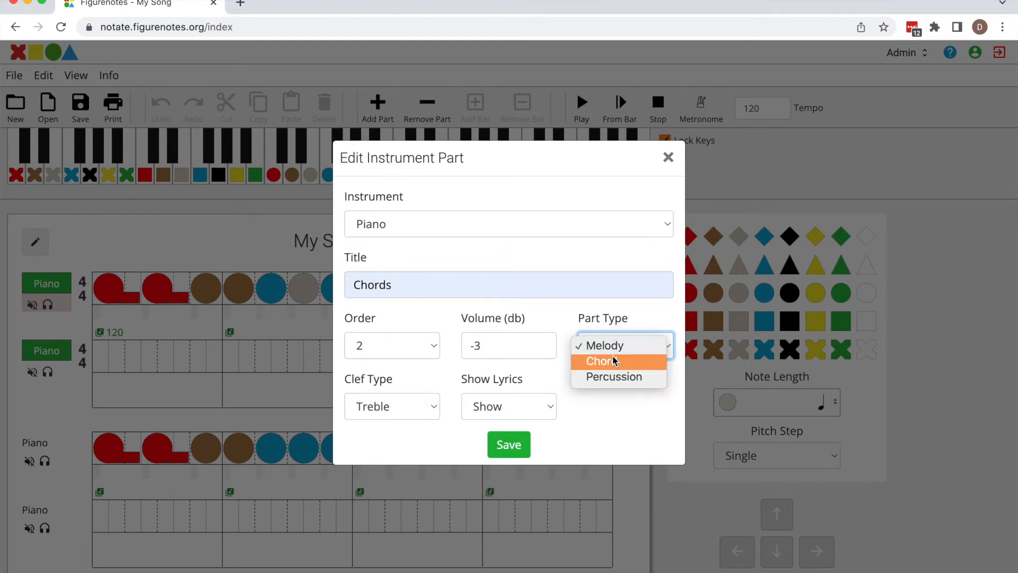
{"action": "left_click", "coordinate": [598, 360]}
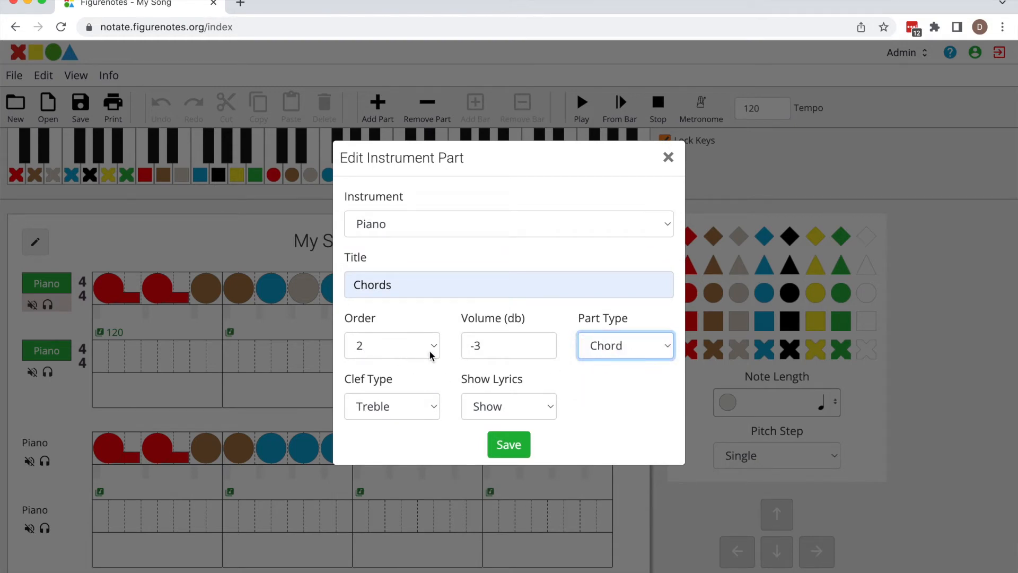
Keep the part in second position, give it a bass clef, and save its settings
{"action": "left_click", "coordinate": [393, 344]}
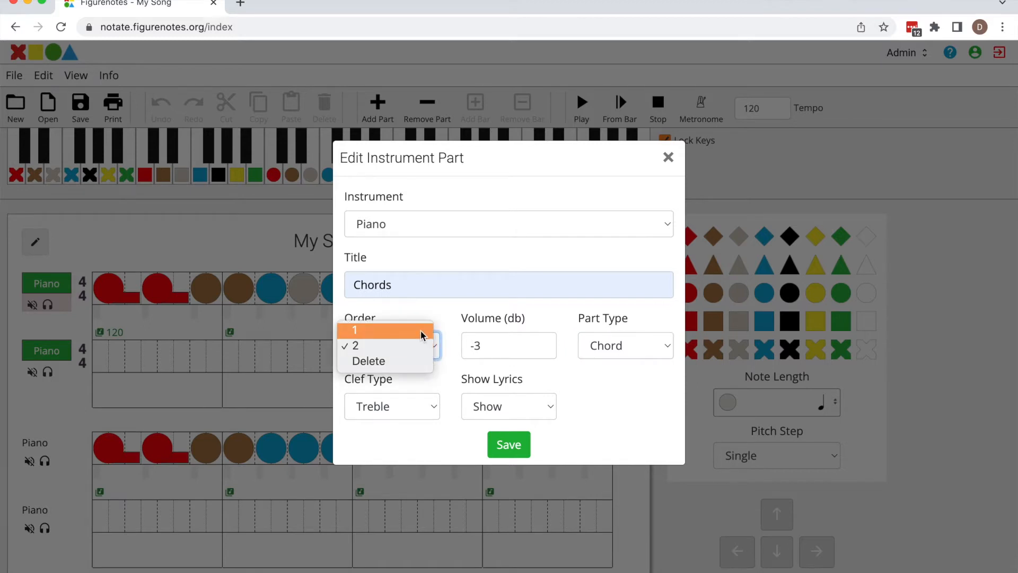
{"action": "mouse_move", "coordinate": [413, 345]}
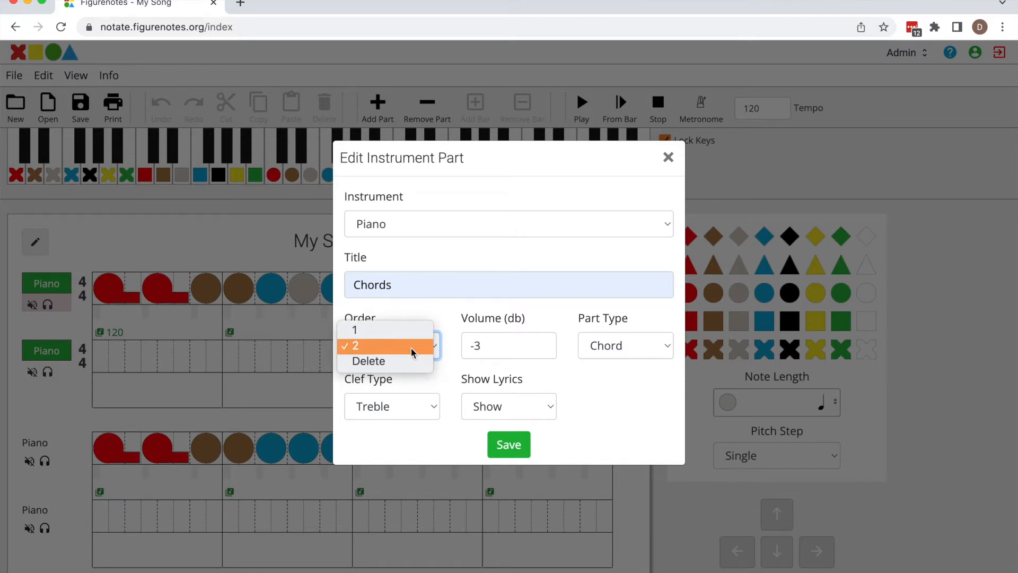
{"action": "left_click", "coordinate": [355, 345]}
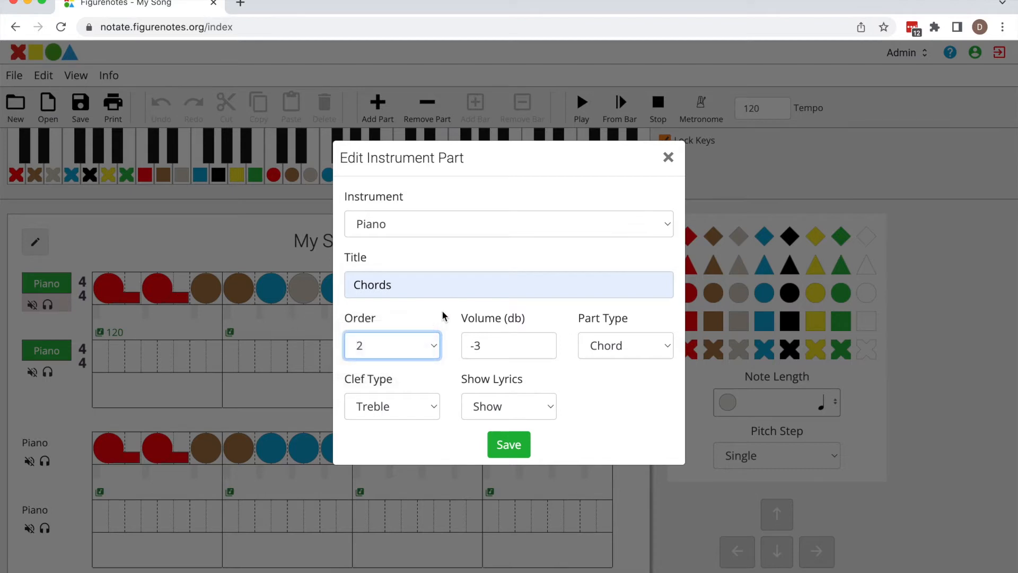
{"action": "left_click", "coordinate": [392, 406]}
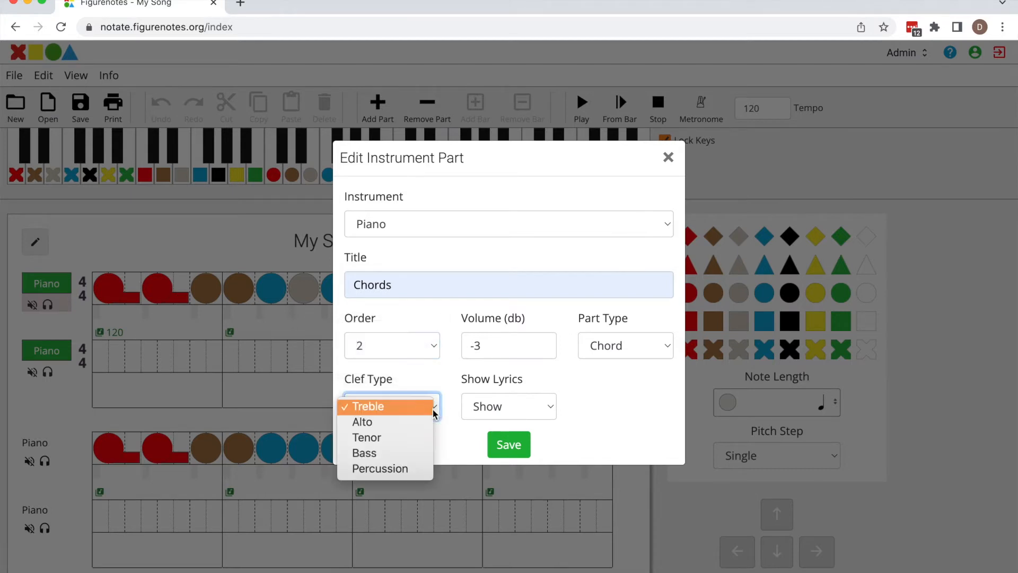
{"action": "left_click", "coordinate": [364, 453]}
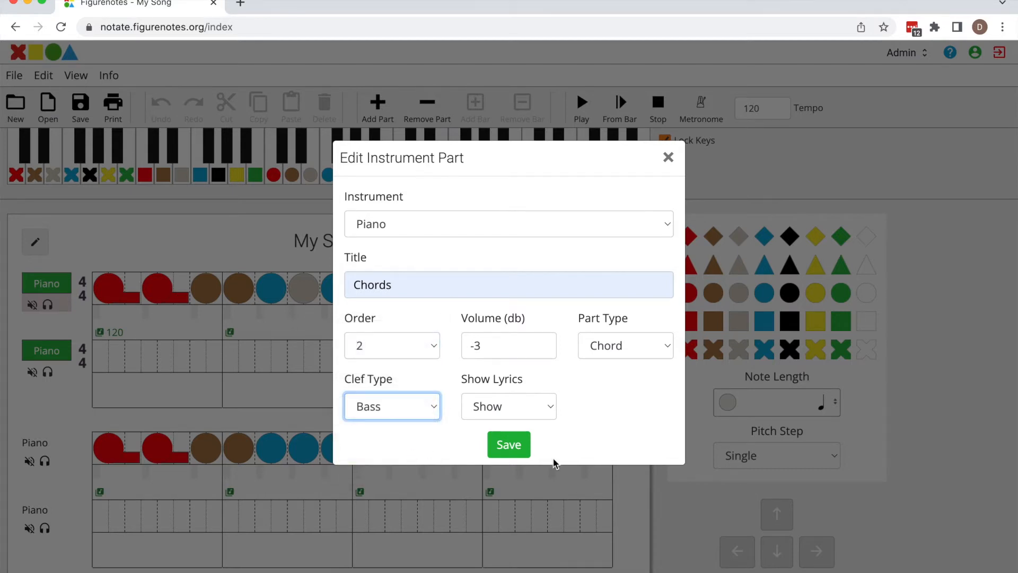
{"action": "left_click", "coordinate": [509, 444]}
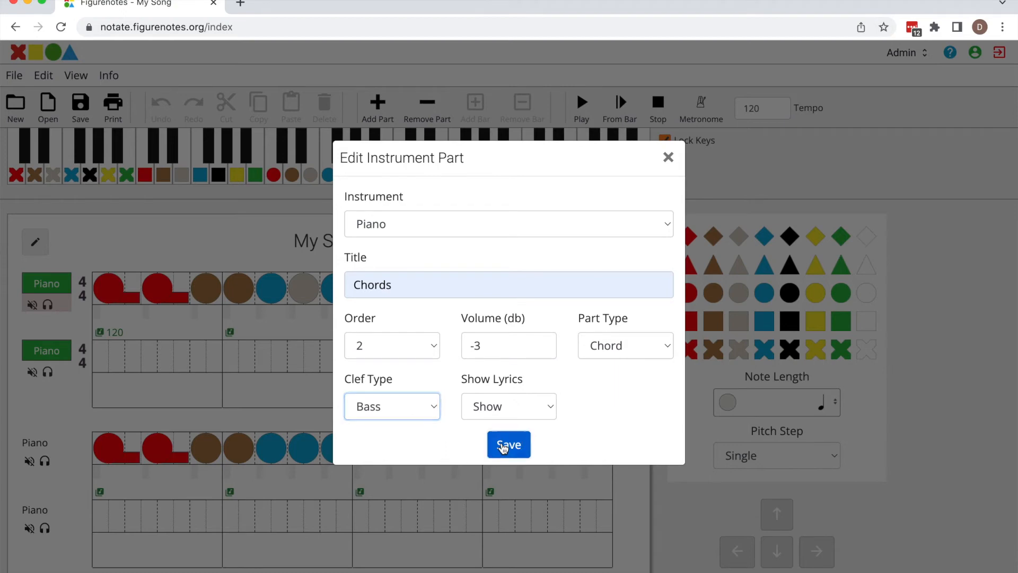
{"action": "left_click", "coordinate": [508, 444]}
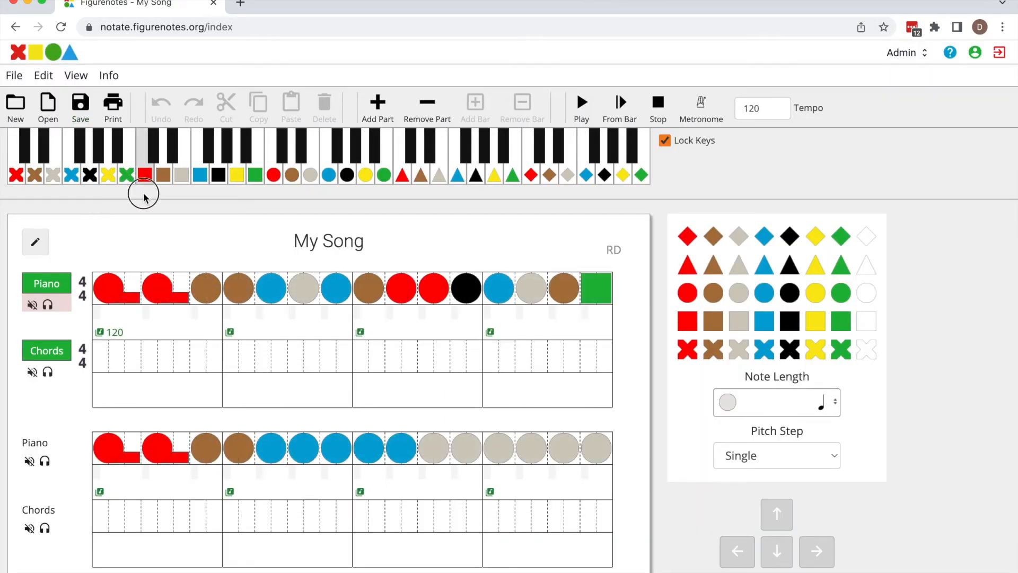
Enter red C chords into the Chords part's bars from the on-screen keyboard
{"action": "left_click", "coordinate": [107, 359]}
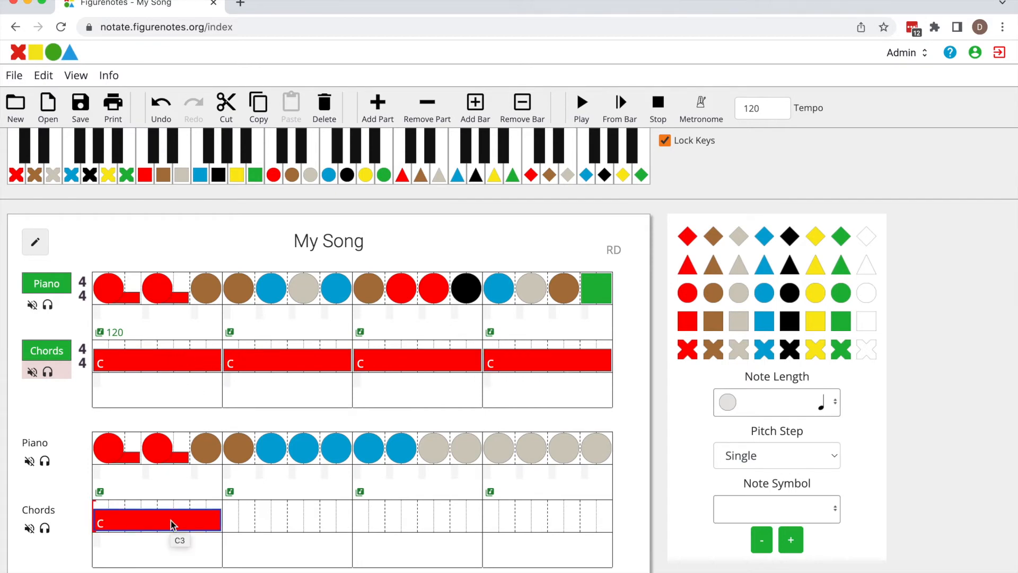
Change the first C chord of the lower Chords line to C minor and save
{"action": "double_click", "coordinate": [156, 523]}
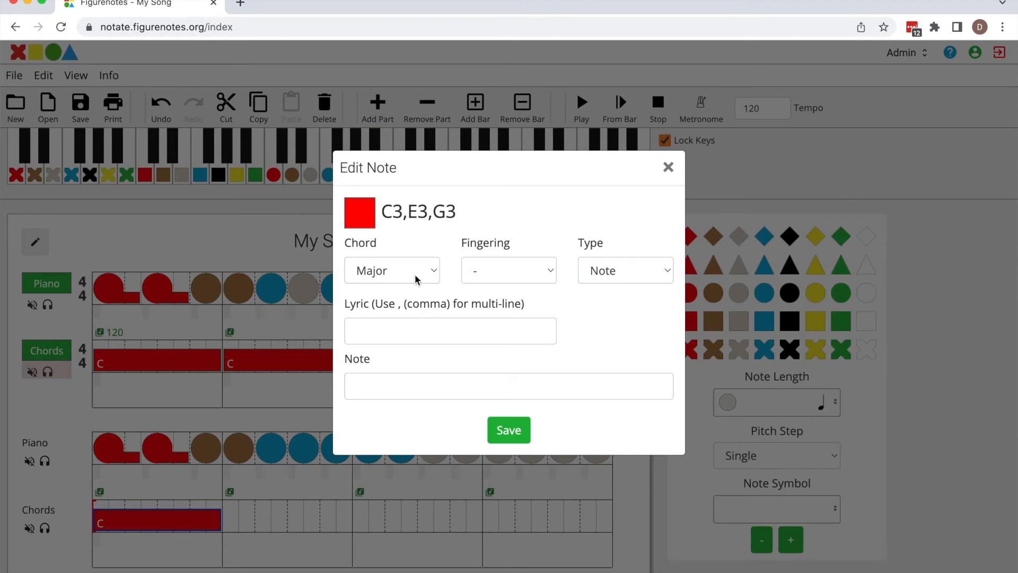
{"action": "left_click", "coordinate": [392, 271]}
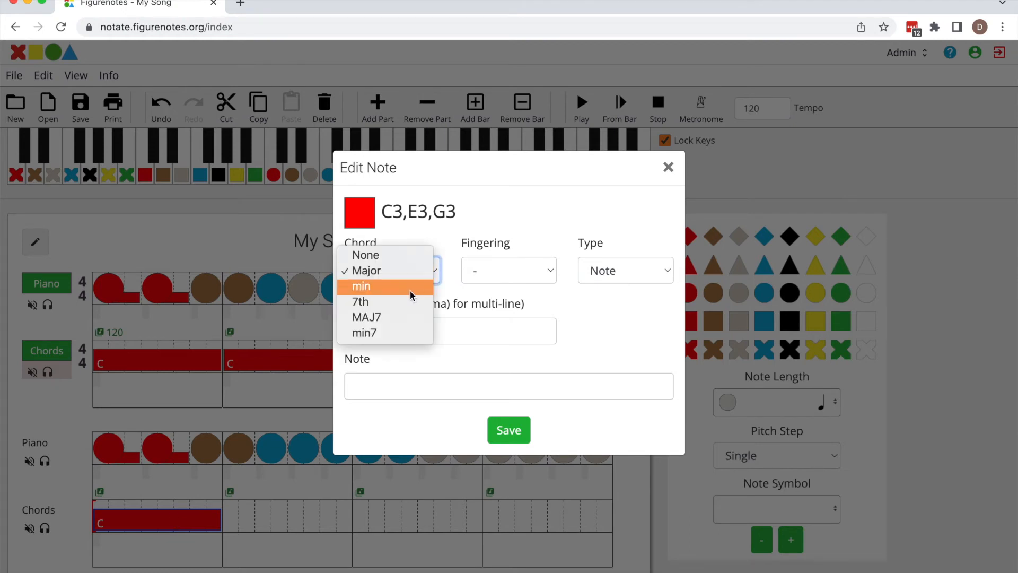
{"action": "mouse_move", "coordinate": [403, 319]}
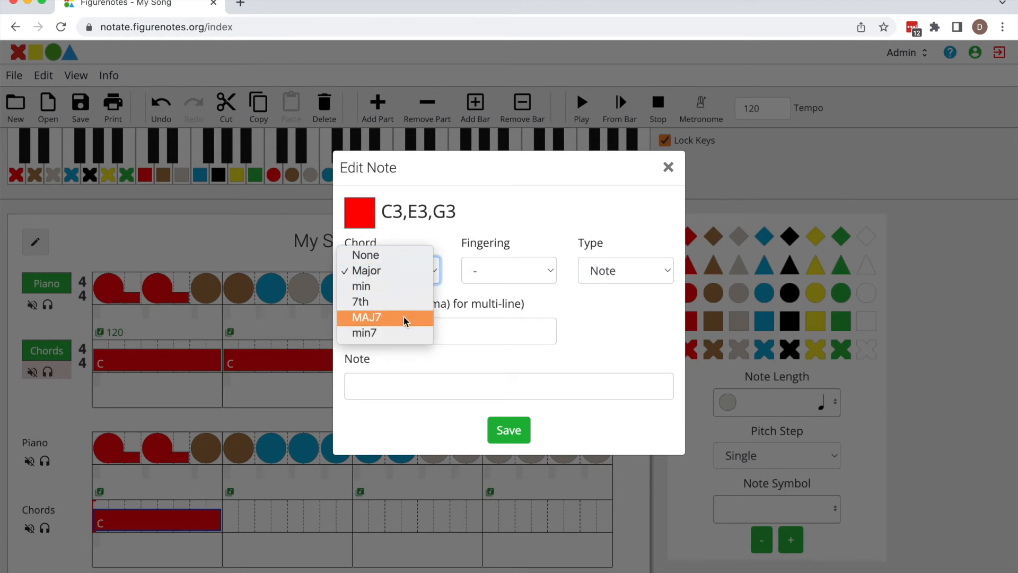
{"action": "left_click", "coordinate": [360, 285]}
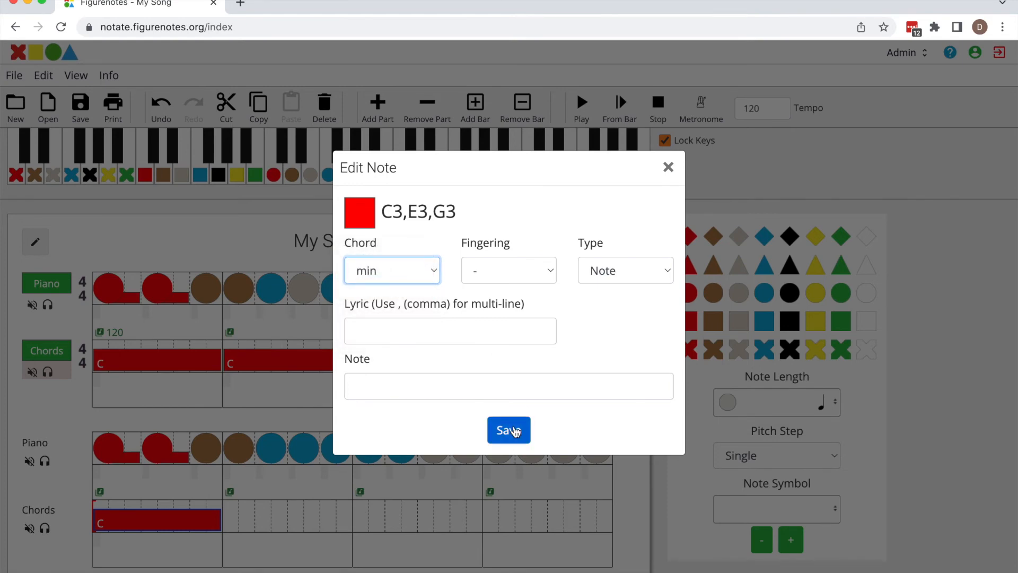
{"action": "left_click", "coordinate": [508, 430]}
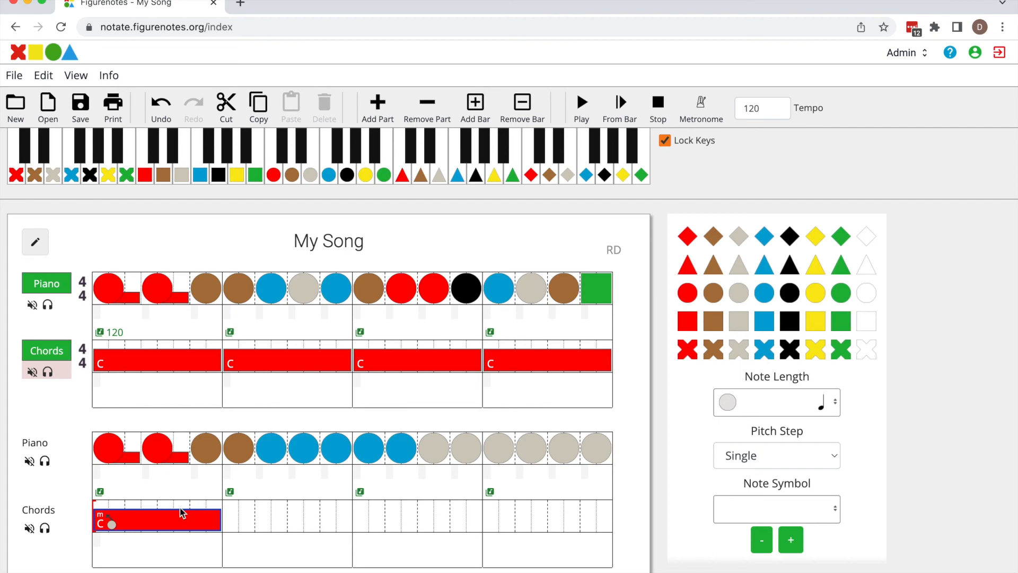
{"action": "mouse_move", "coordinate": [111, 526]}
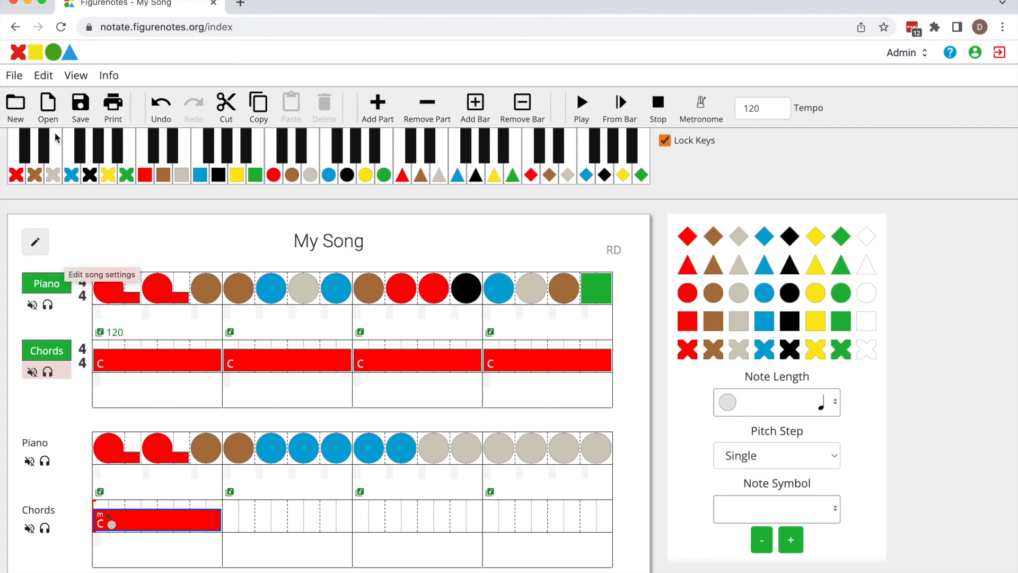
Show the View menu's display format and note-name options
{"action": "left_click", "coordinate": [76, 75]}
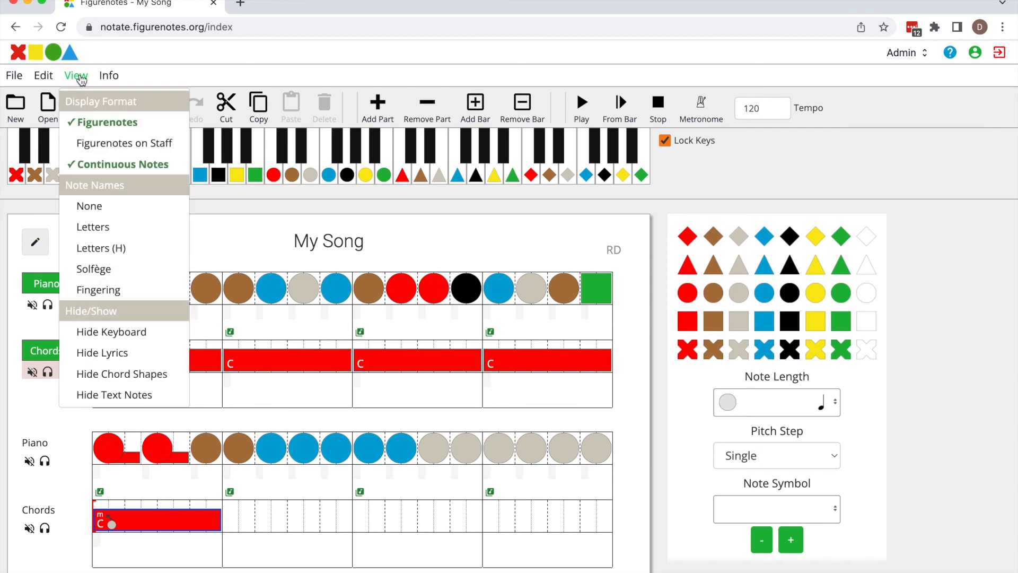